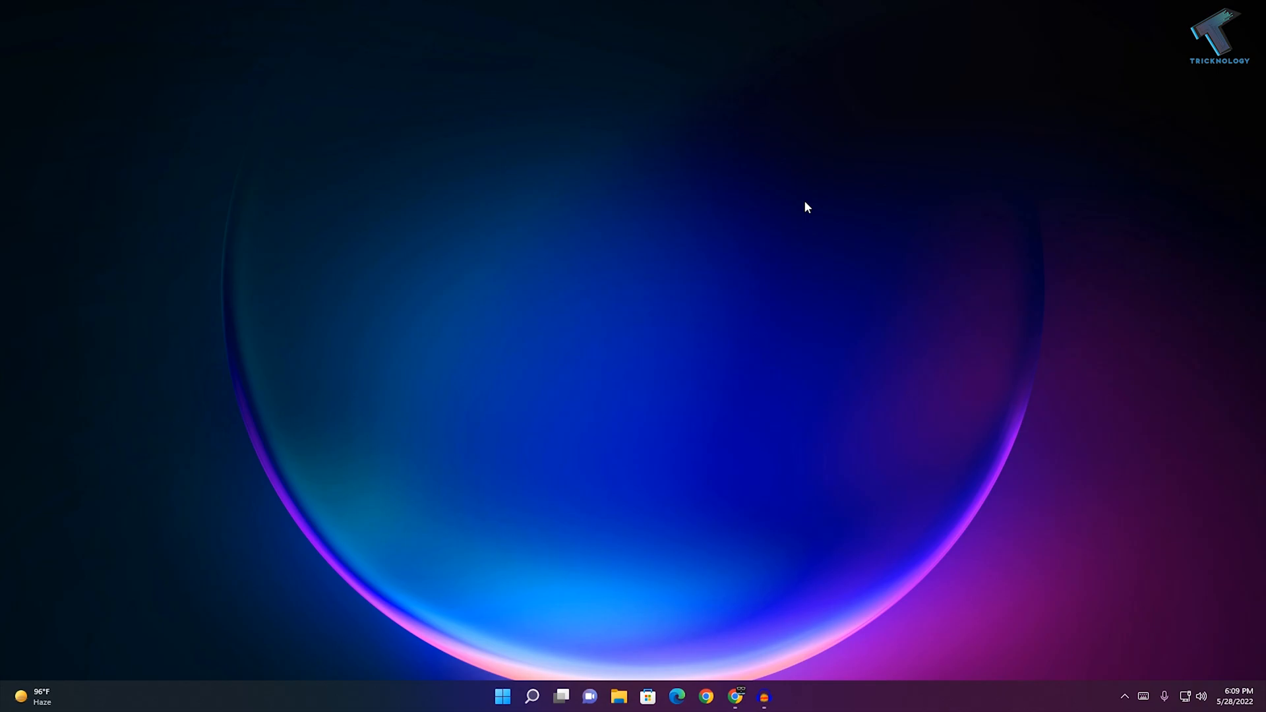
{"action": "mouse_move", "coordinate": [644, 443]}
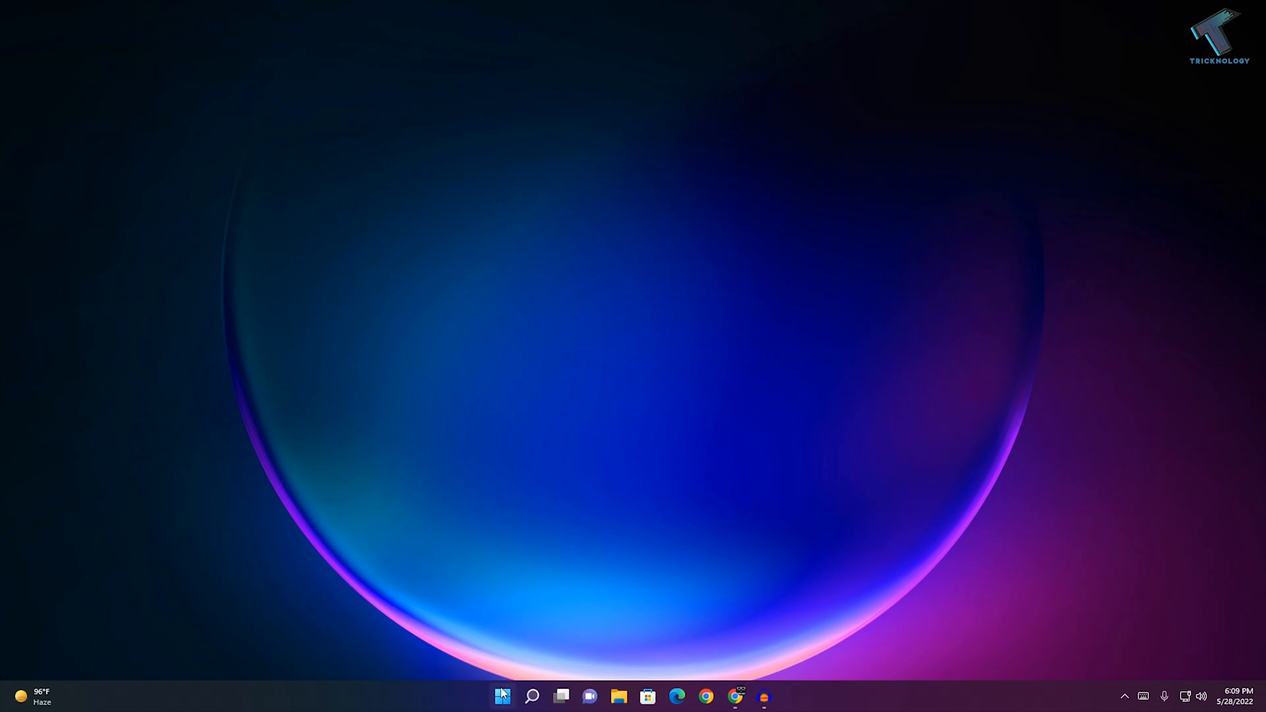
Search Windows for %temp% to bring up the temporary files folder
{"action": "left_click", "coordinate": [502, 697]}
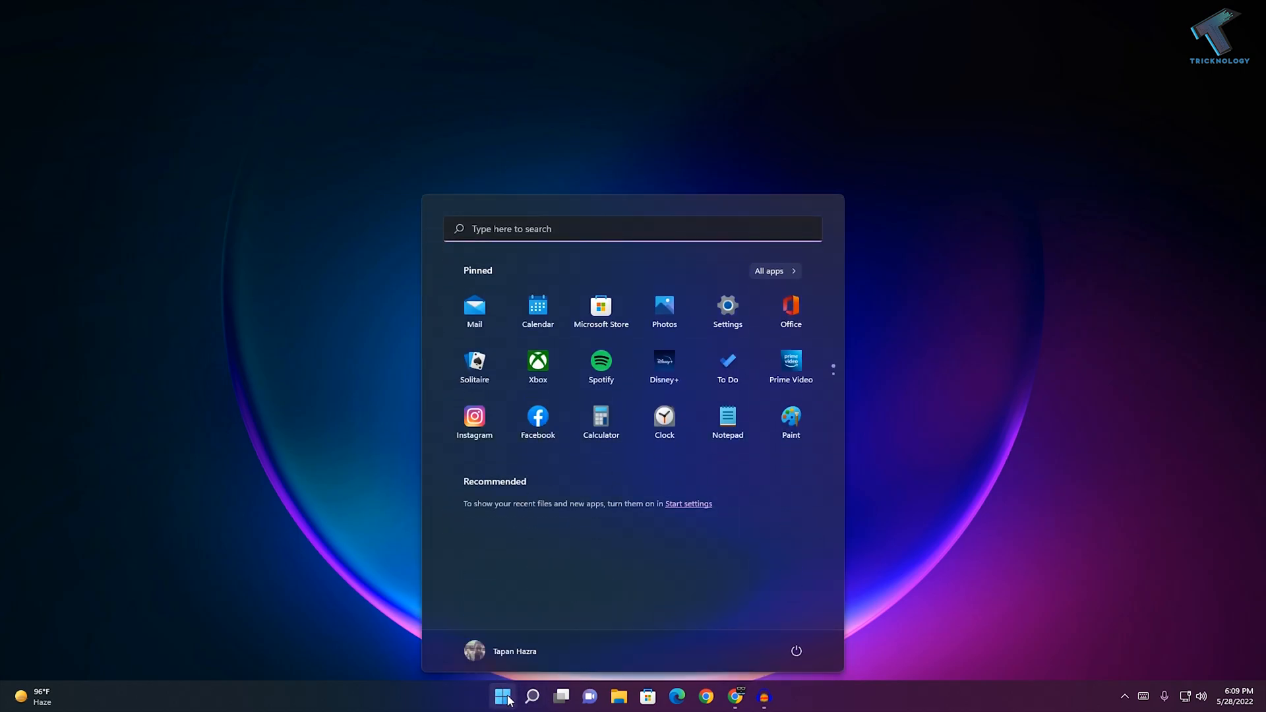
{"action": "type", "text": "%te"}
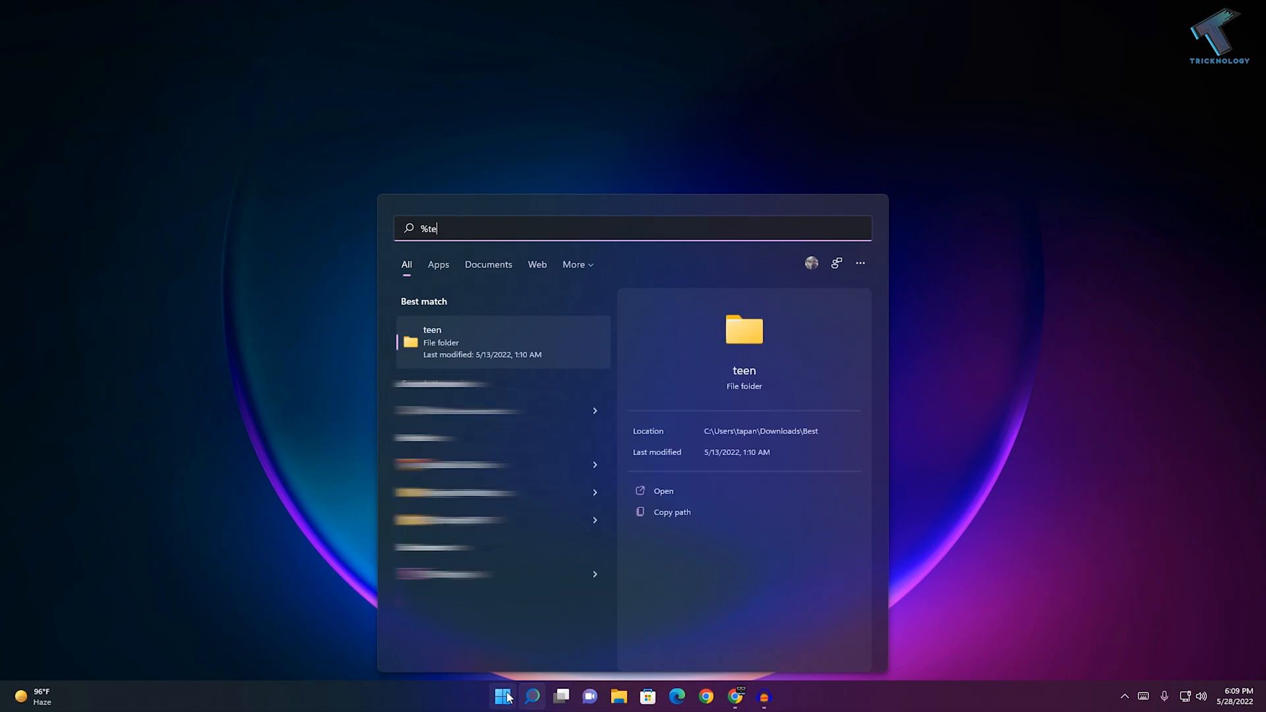
{"action": "type", "text": "mp%"}
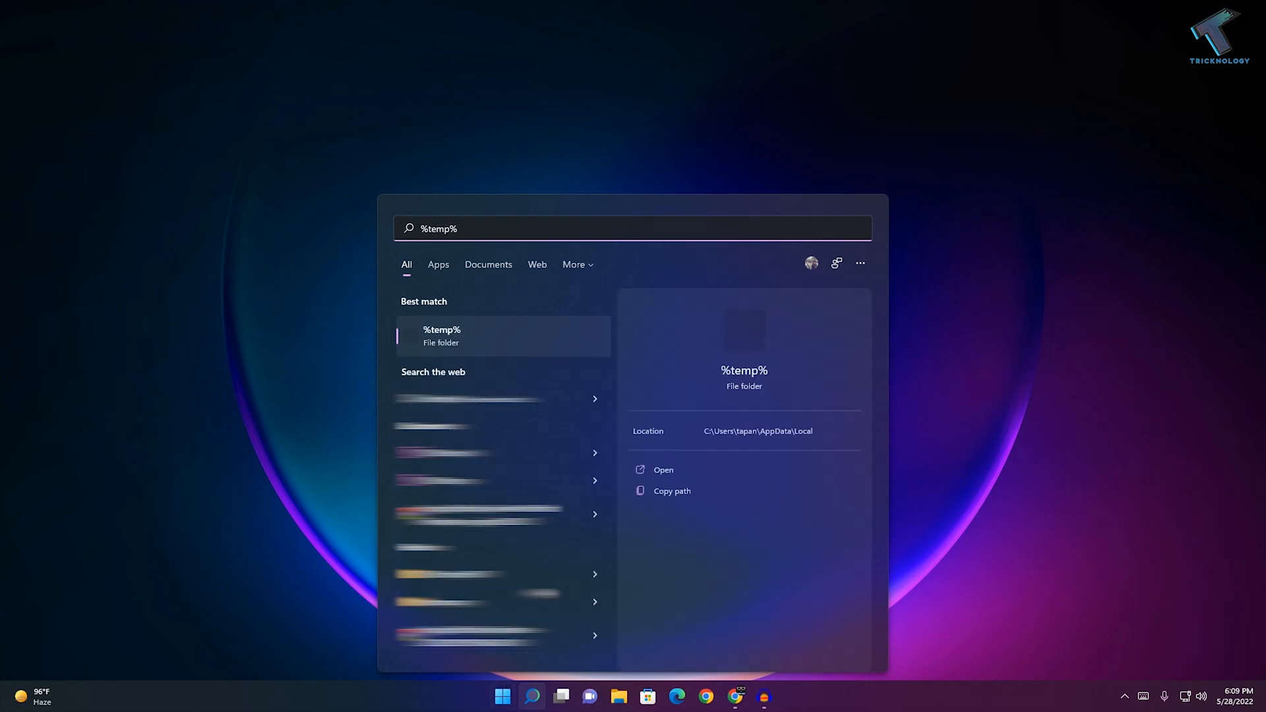
Open the Temp folder, select all 501 items and delete them
{"action": "left_click", "coordinate": [663, 469]}
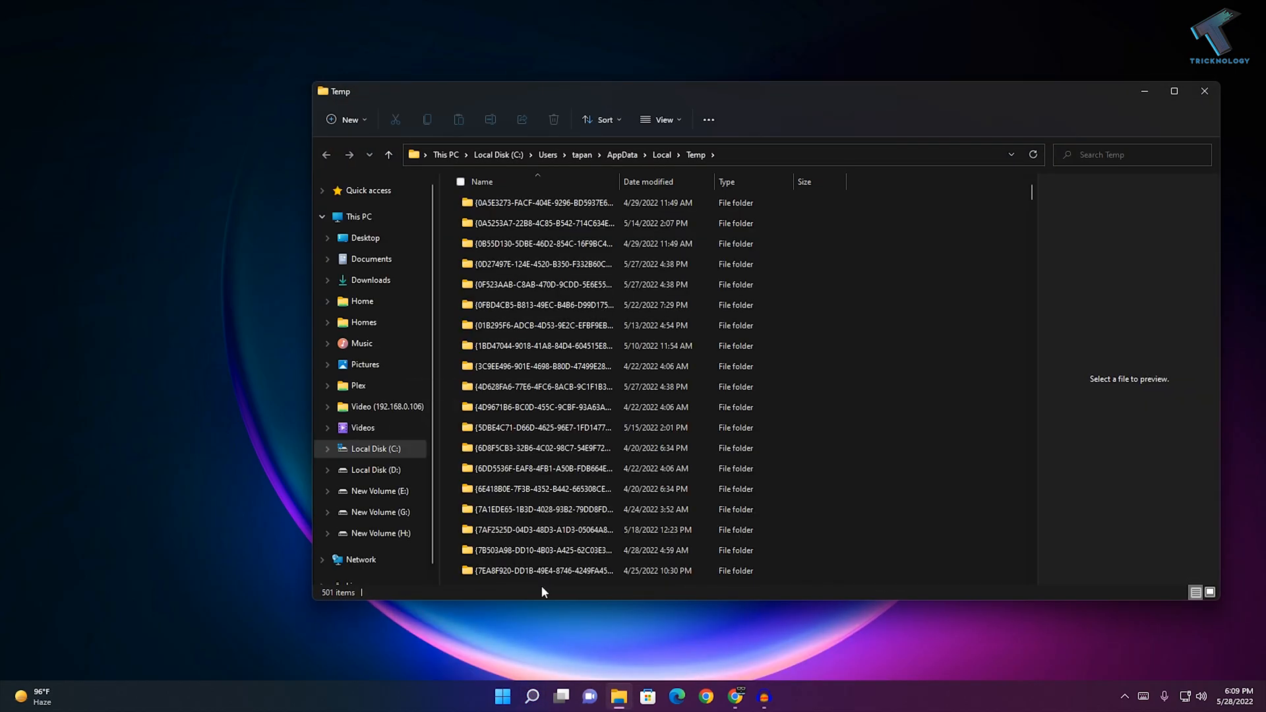
{"action": "left_click", "coordinate": [545, 305]}
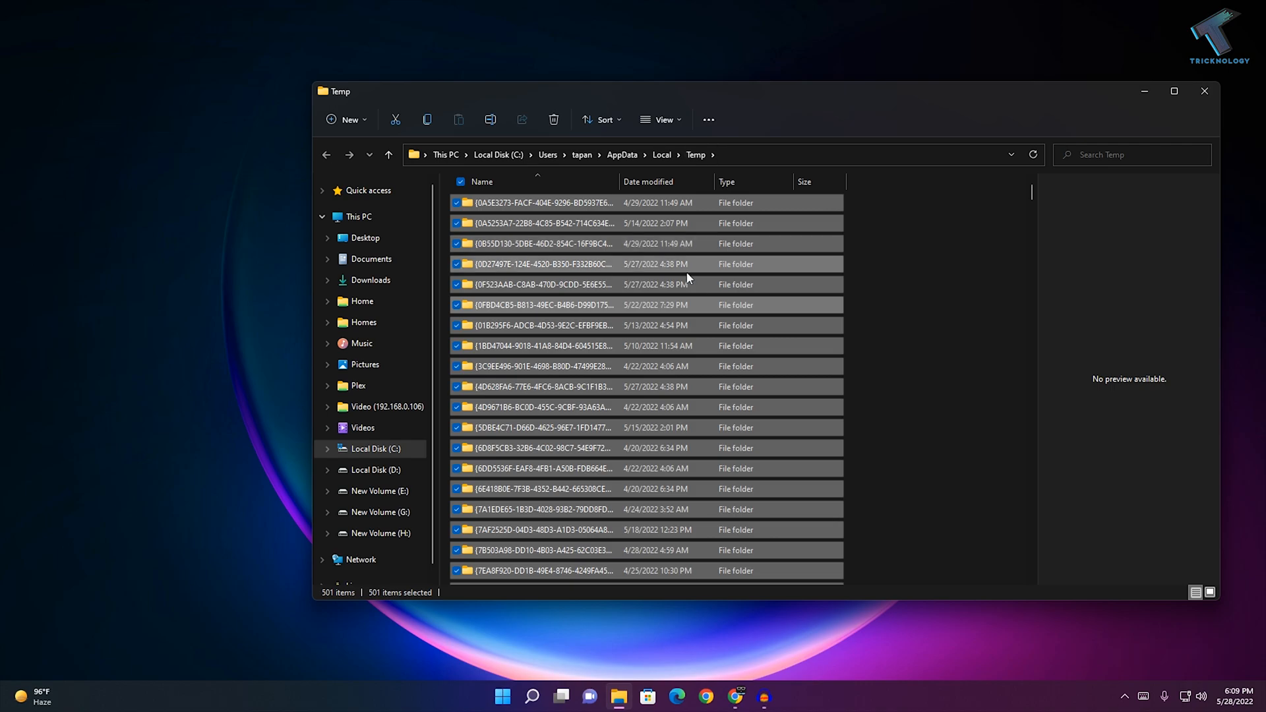
{"action": "left_click", "coordinate": [553, 120]}
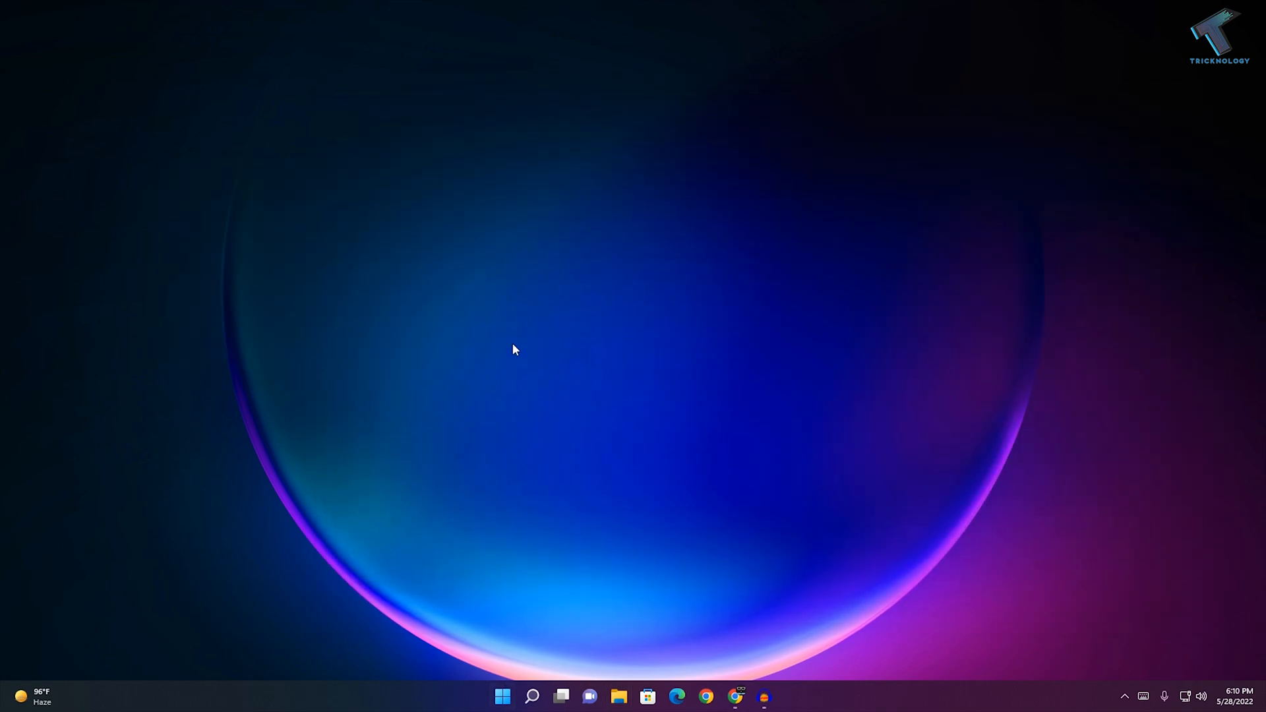
Open Windows Update in Settings and install the available 2022-05 cumulative update
{"action": "right_click", "coordinate": [503, 697]}
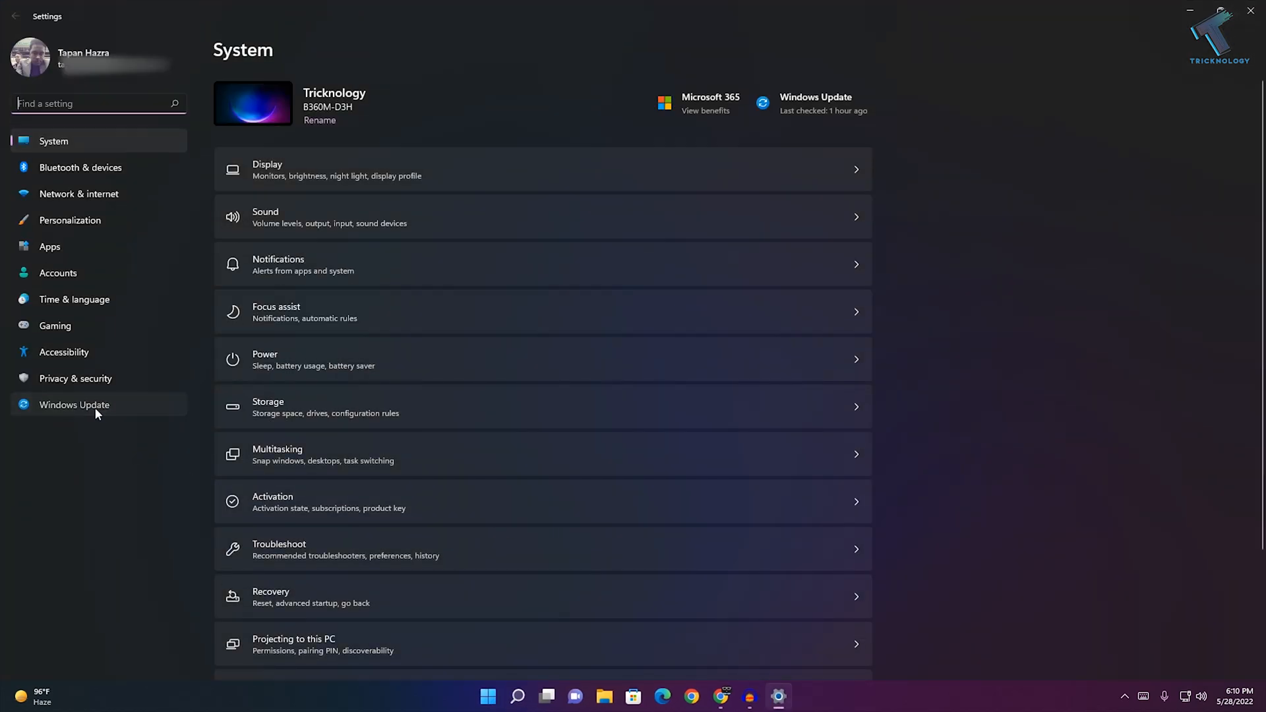
{"action": "left_click", "coordinate": [74, 405]}
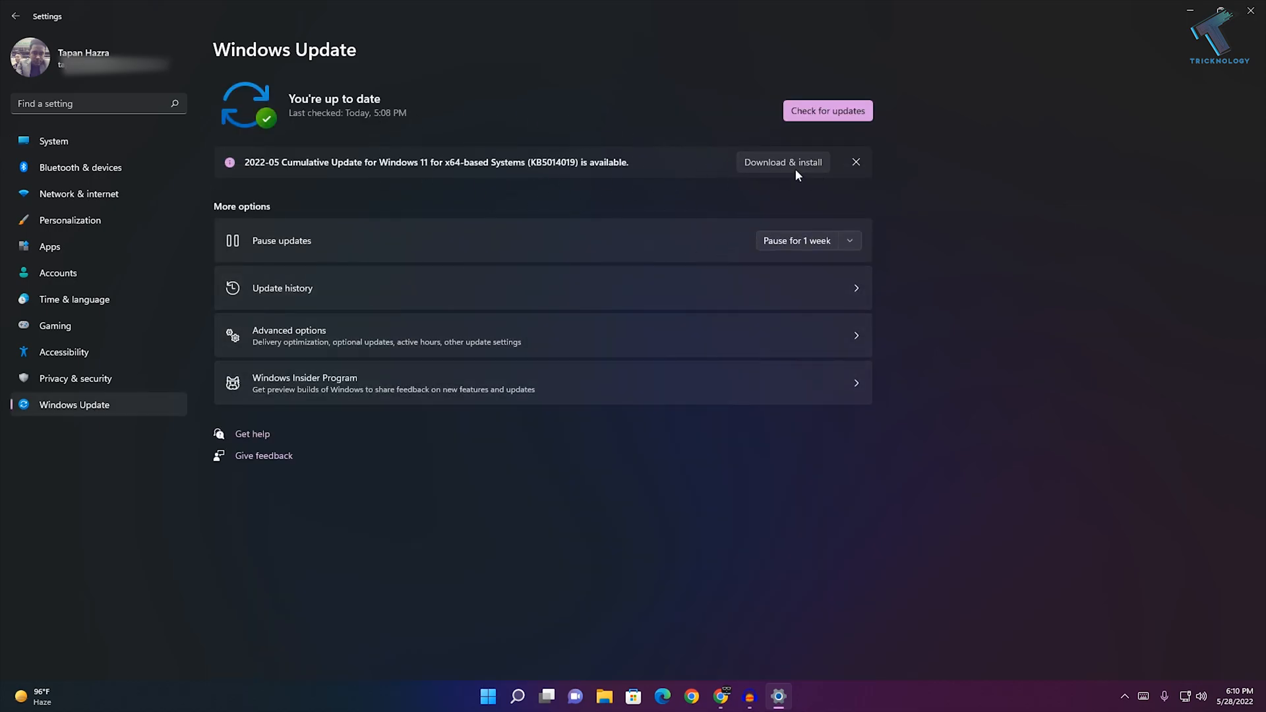
{"action": "left_click", "coordinate": [488, 696]}
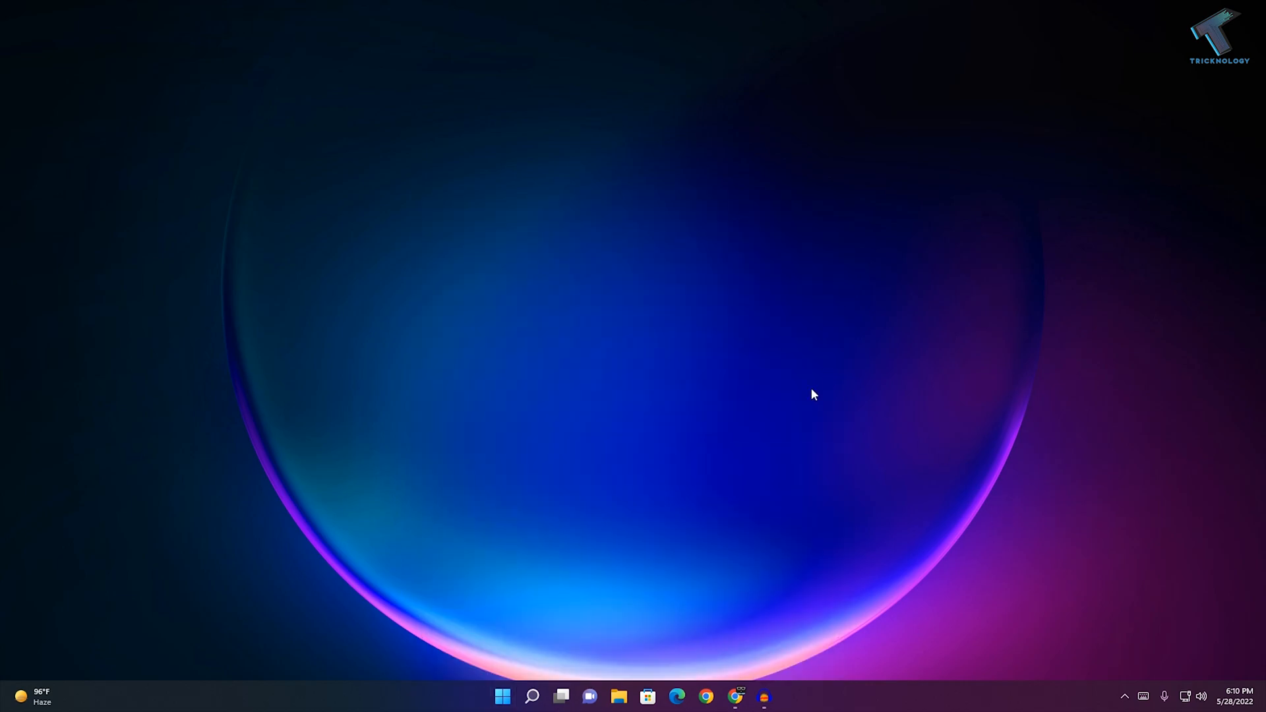
{"action": "mouse_move", "coordinate": [503, 697]}
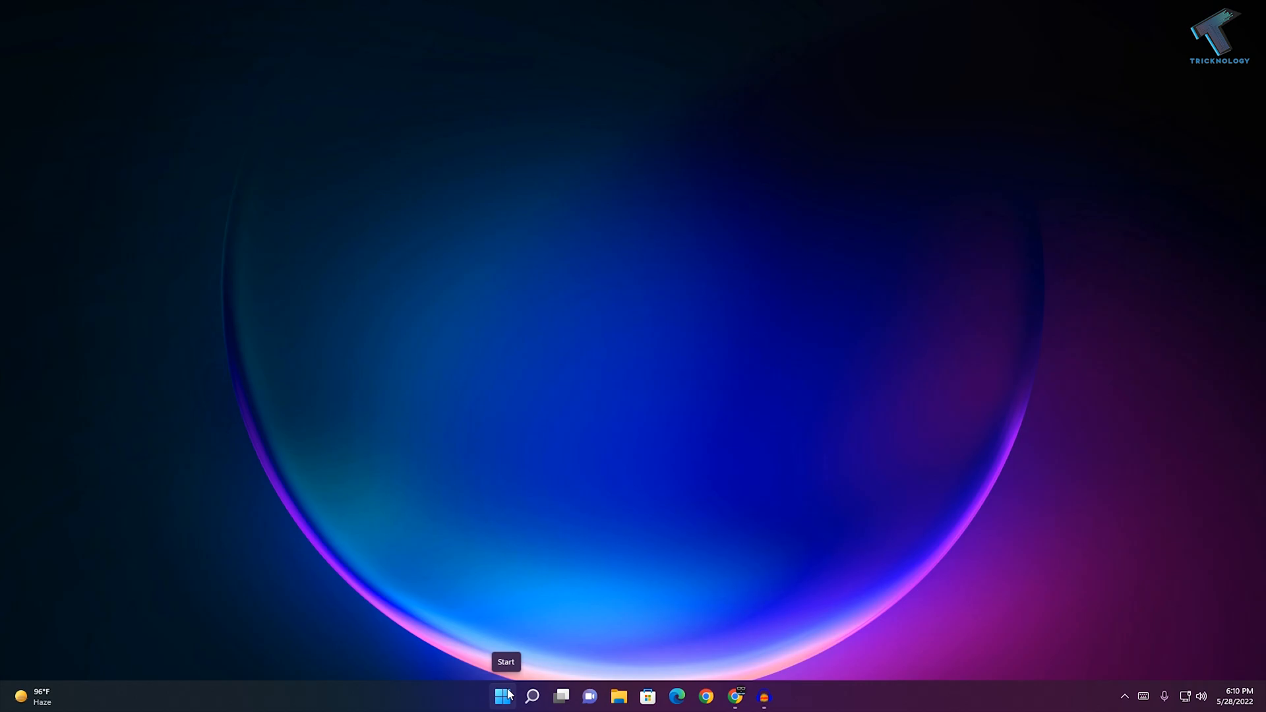
Search Start for 'run' and launch the Run app
{"action": "left_click", "coordinate": [502, 696]}
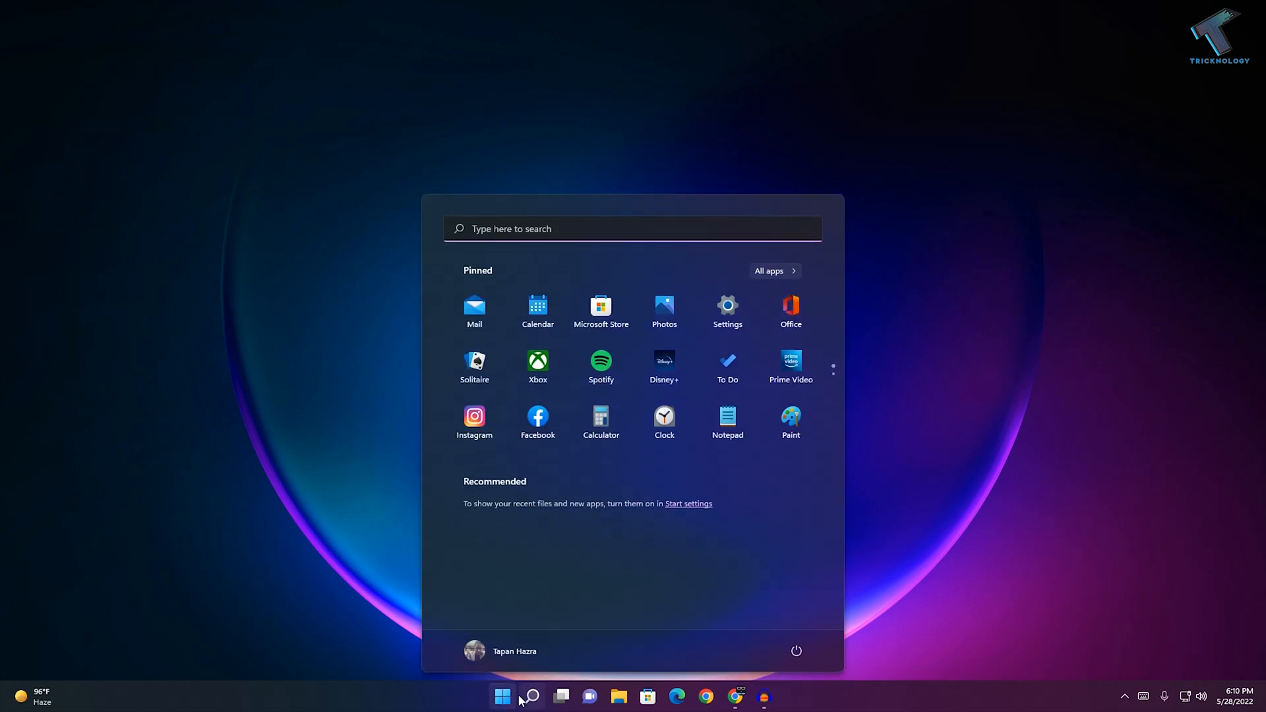
{"action": "type", "text": "run"}
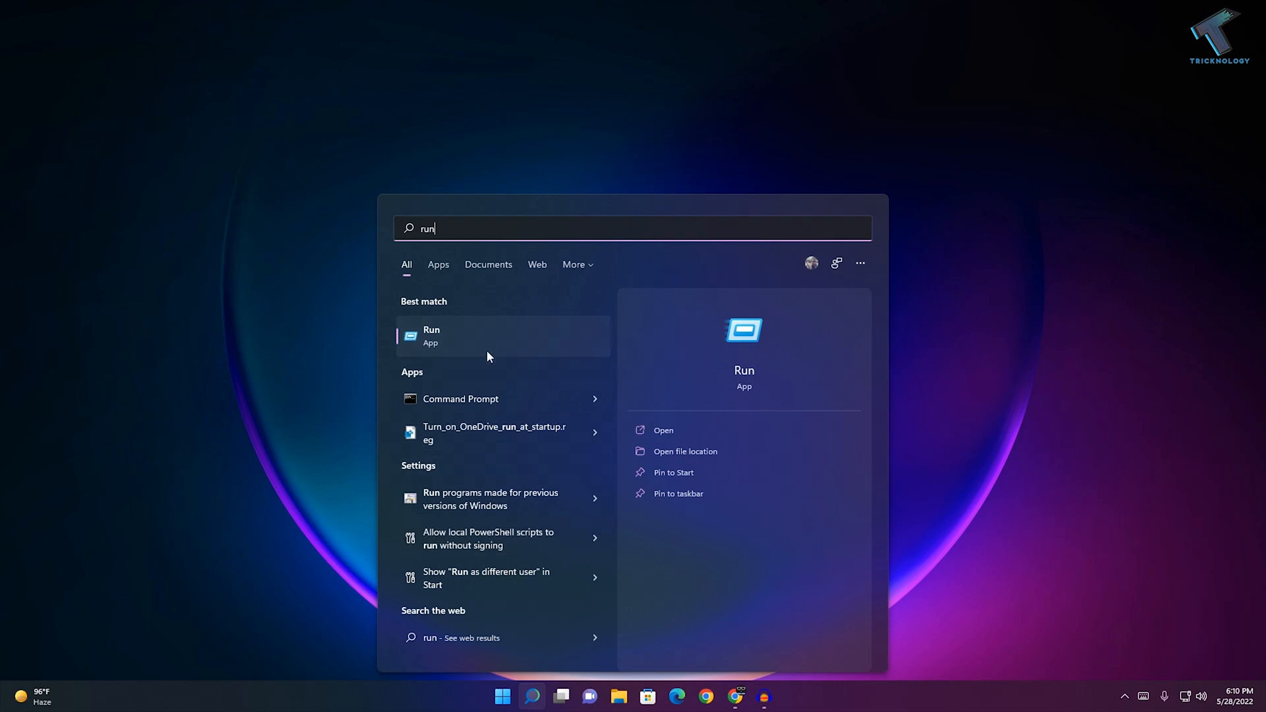
{"action": "left_click", "coordinate": [431, 336]}
{"action": "type", "text": "optionalf"}
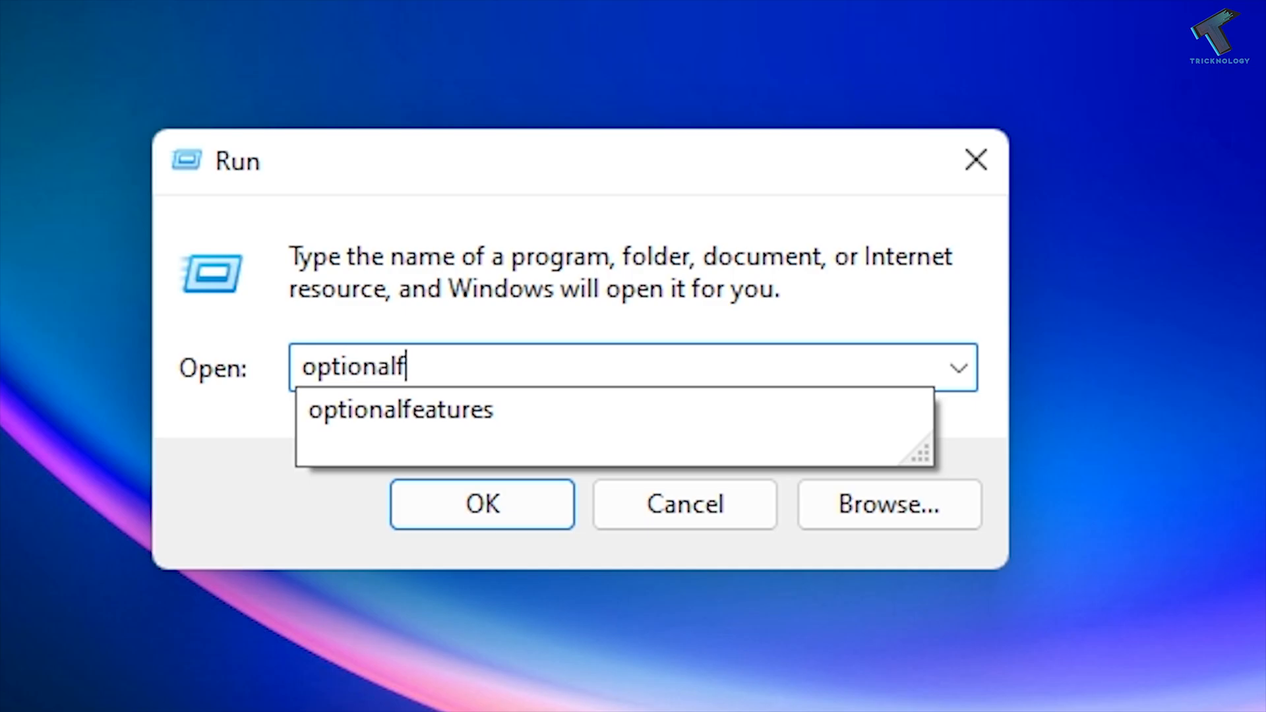
Run optionalfeatures to open the Windows Features dialog
{"action": "left_click", "coordinate": [399, 410]}
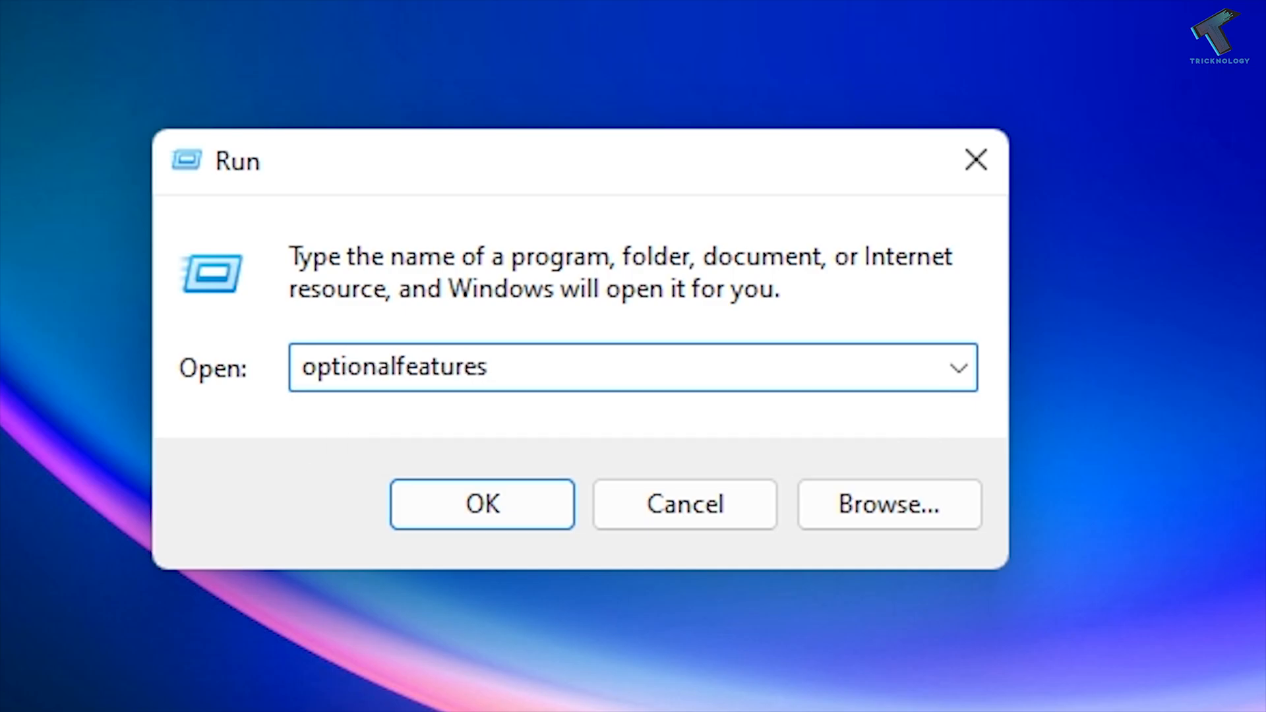
{"action": "left_click", "coordinate": [482, 504]}
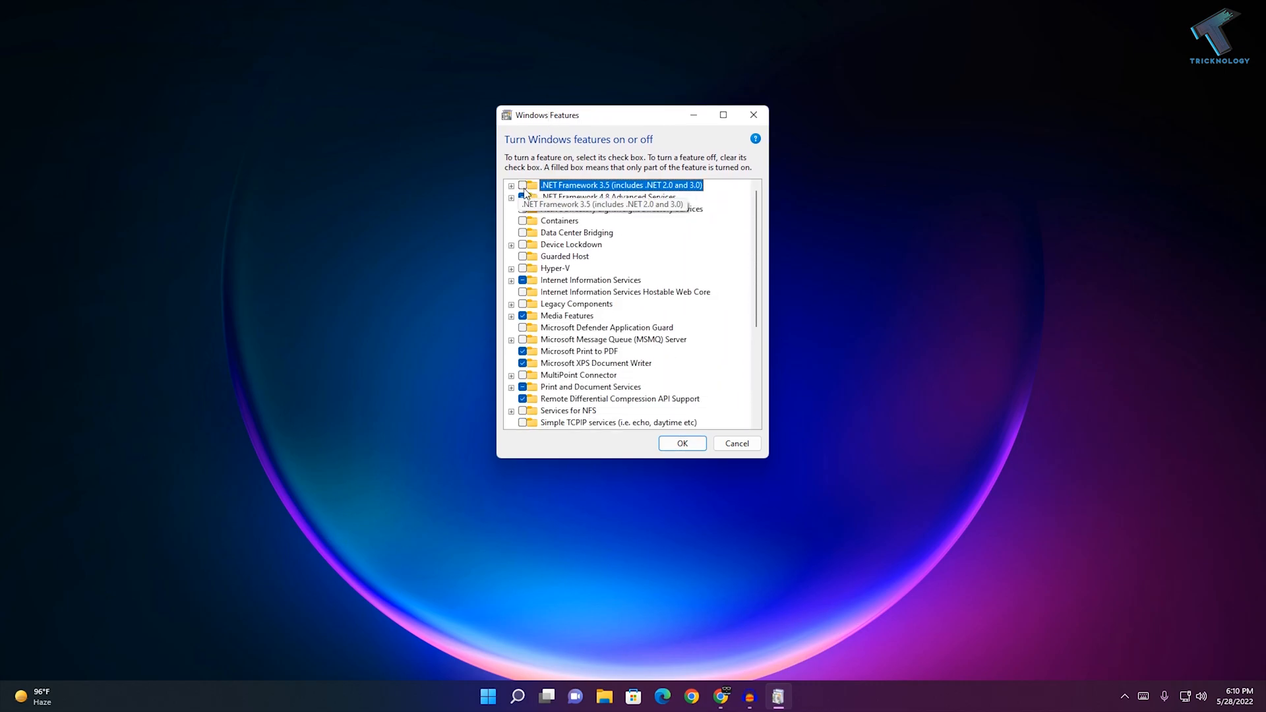
Turn on .NET Framework 3.5 and both WCF activation sub-features, then apply
{"action": "left_click", "coordinate": [528, 185]}
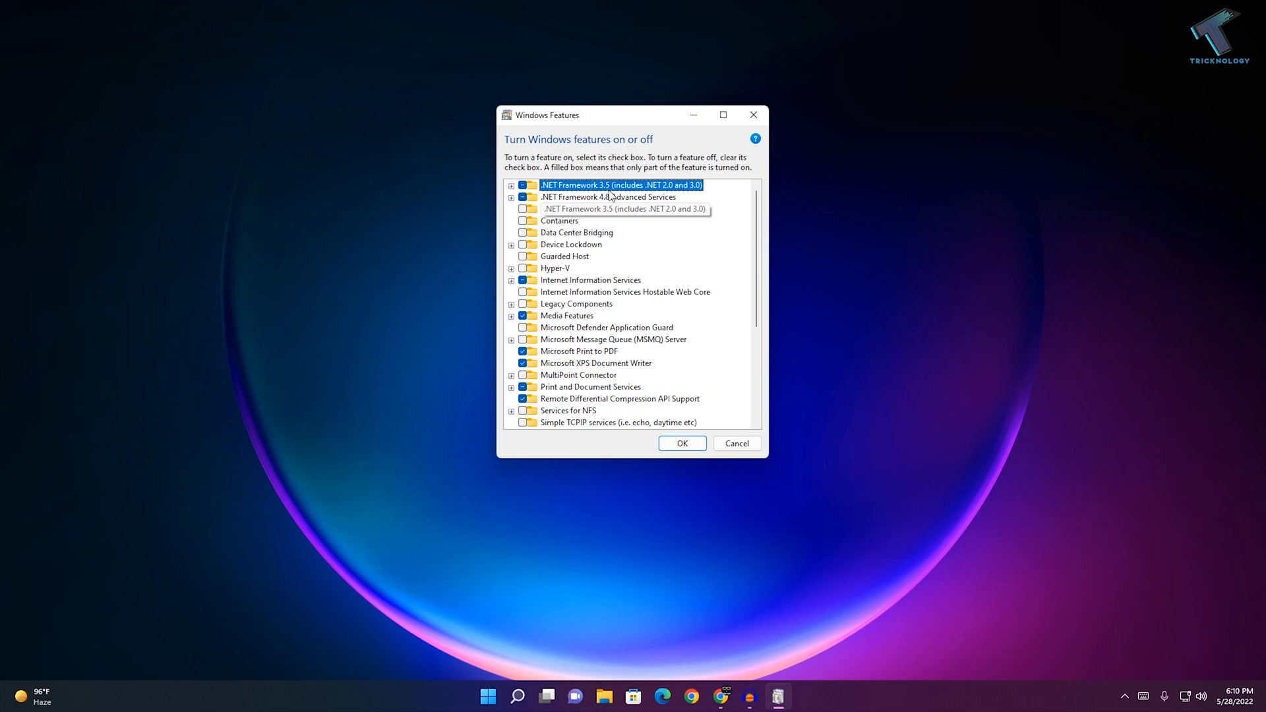
{"action": "left_click", "coordinate": [511, 185]}
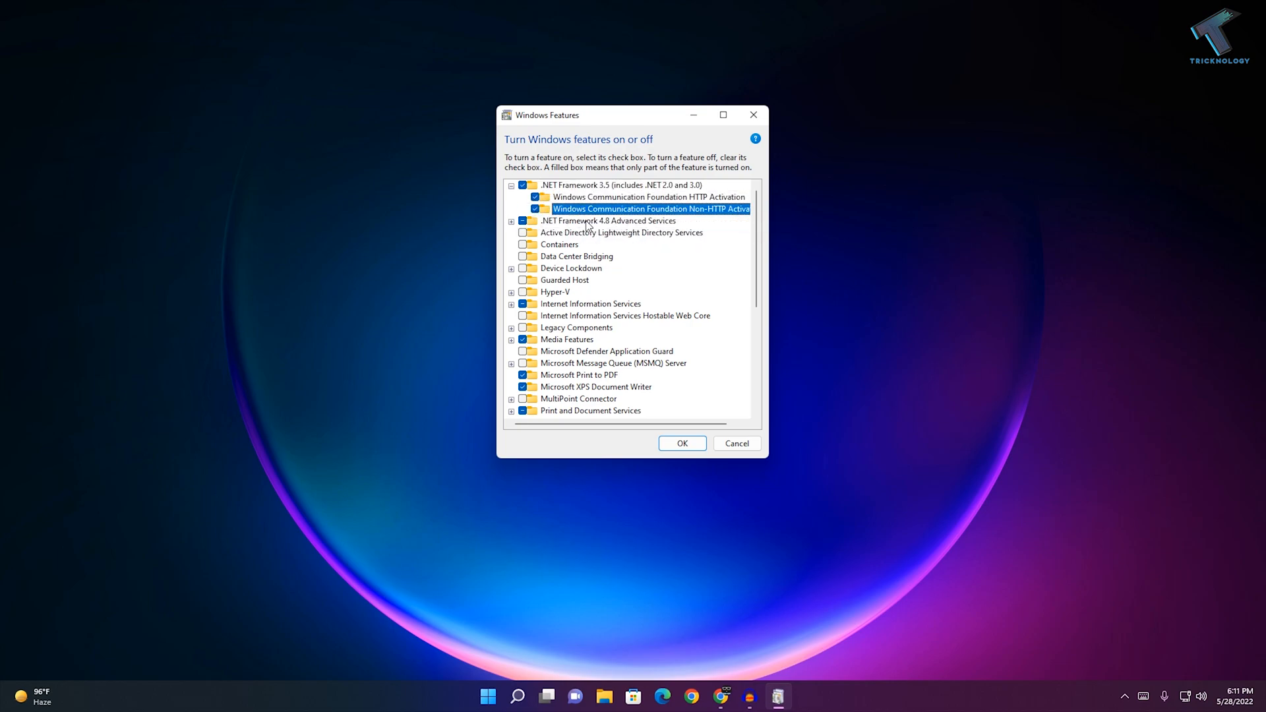
{"action": "mouse_move", "coordinate": [690, 454]}
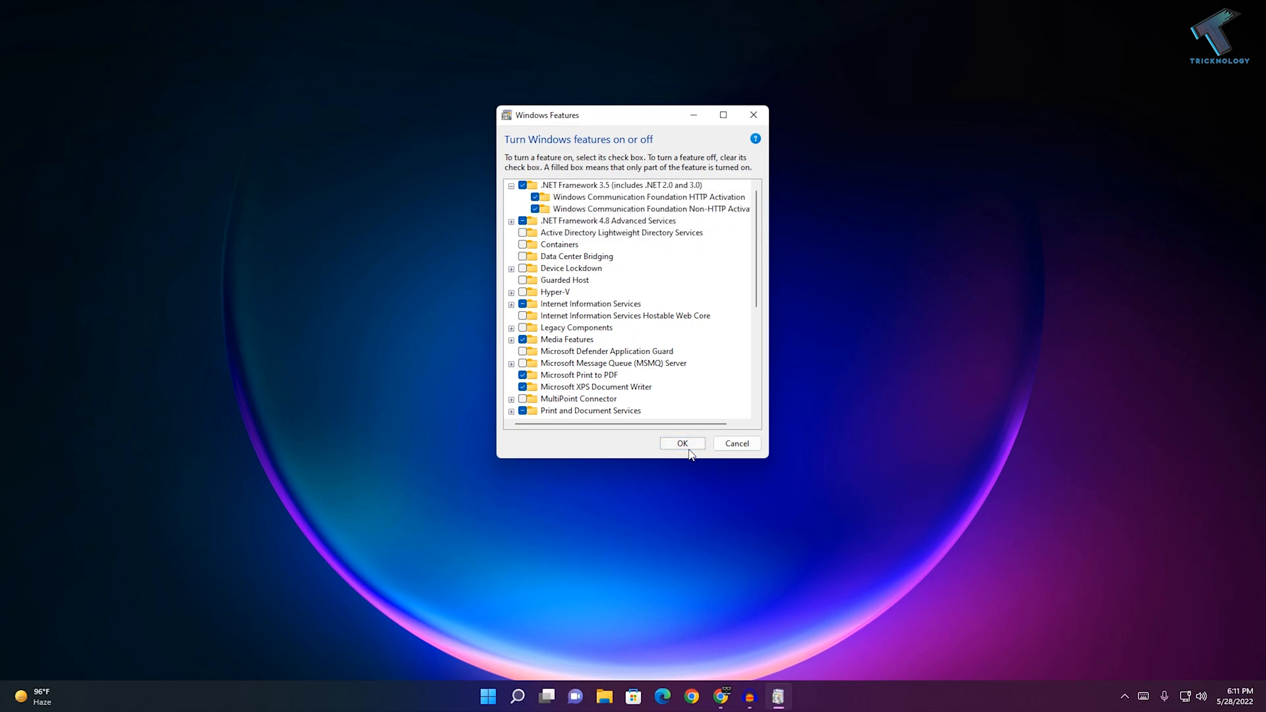
{"action": "left_click", "coordinate": [682, 443]}
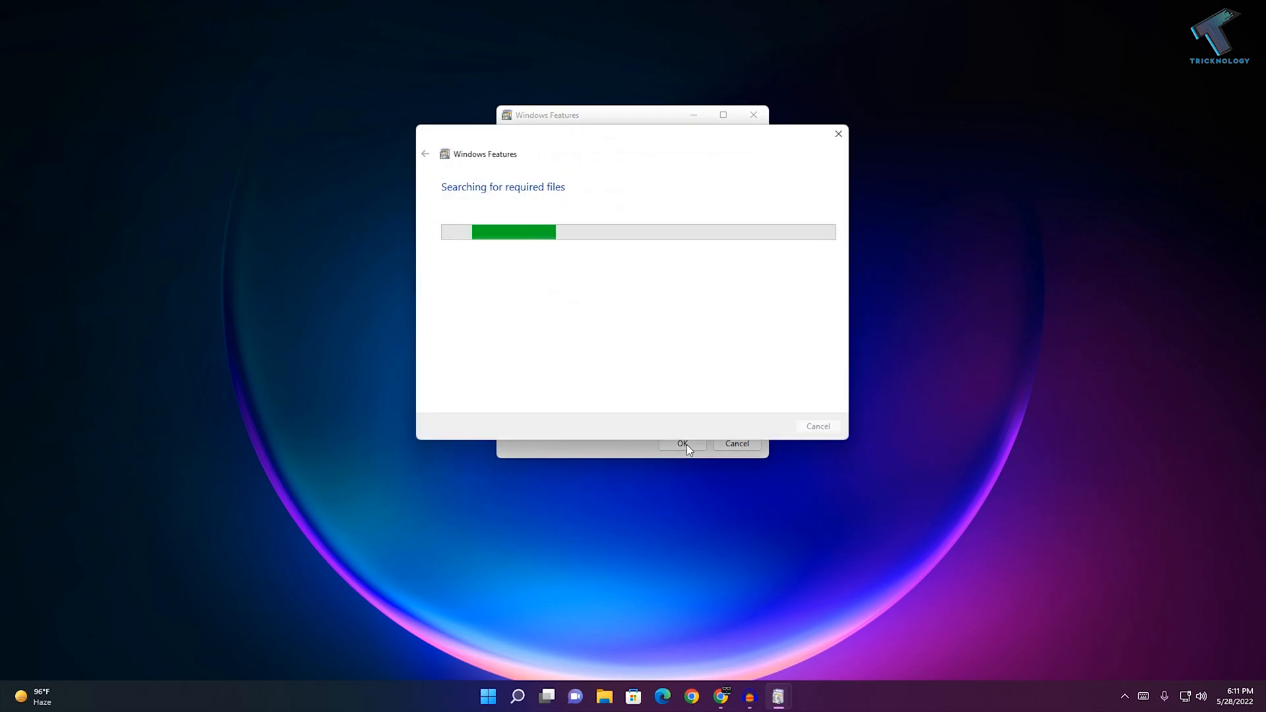
{"action": "mouse_move", "coordinate": [549, 445]}
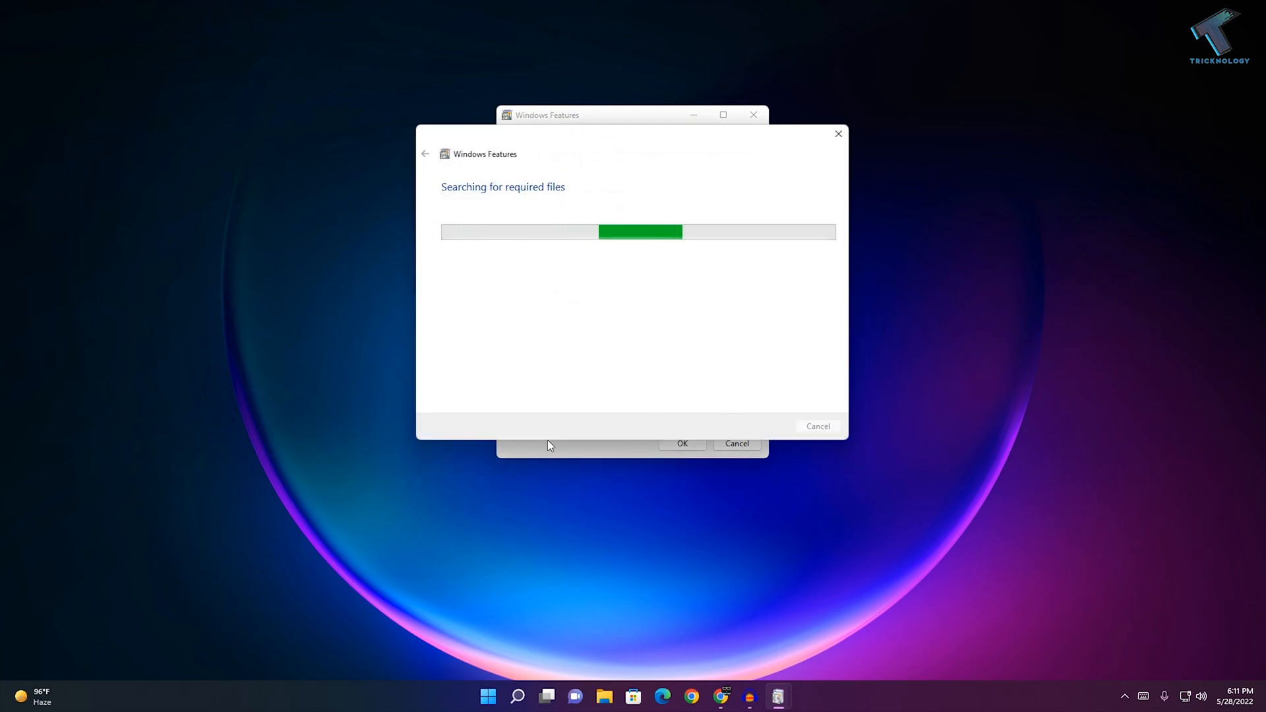